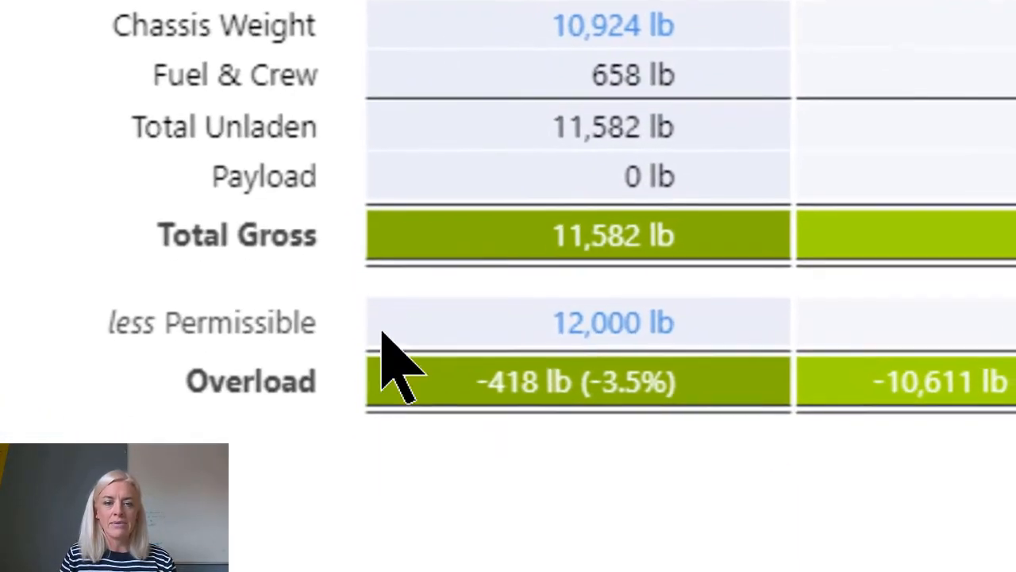
Open the front axle's Weights & Axles panel: 12,000 lb GAWR, 20,000 lb bridge limit
{"action": "scroll", "scroll_direction": "down", "scroll_amount": 3}
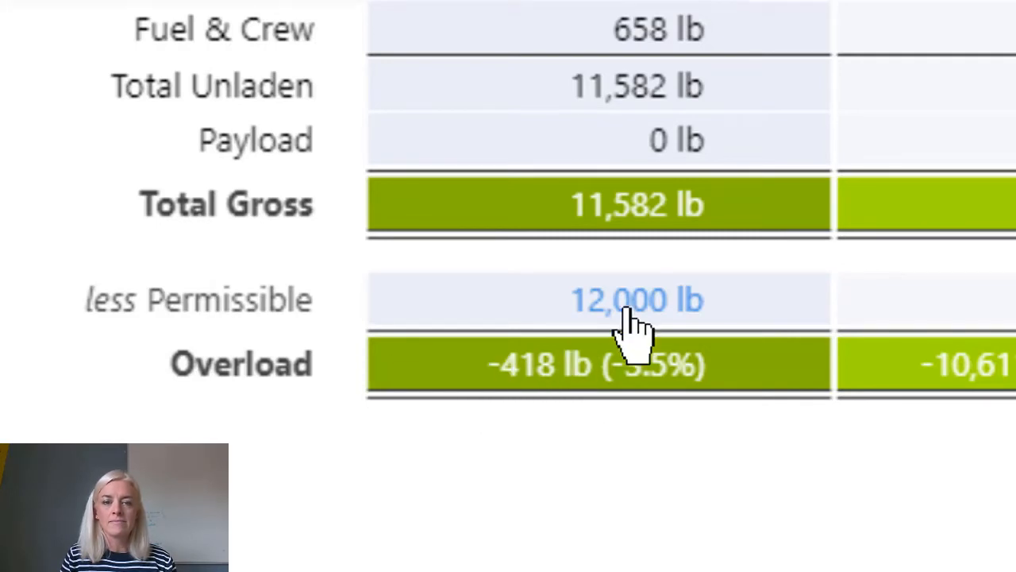
{"action": "left_click", "coordinate": [635, 300]}
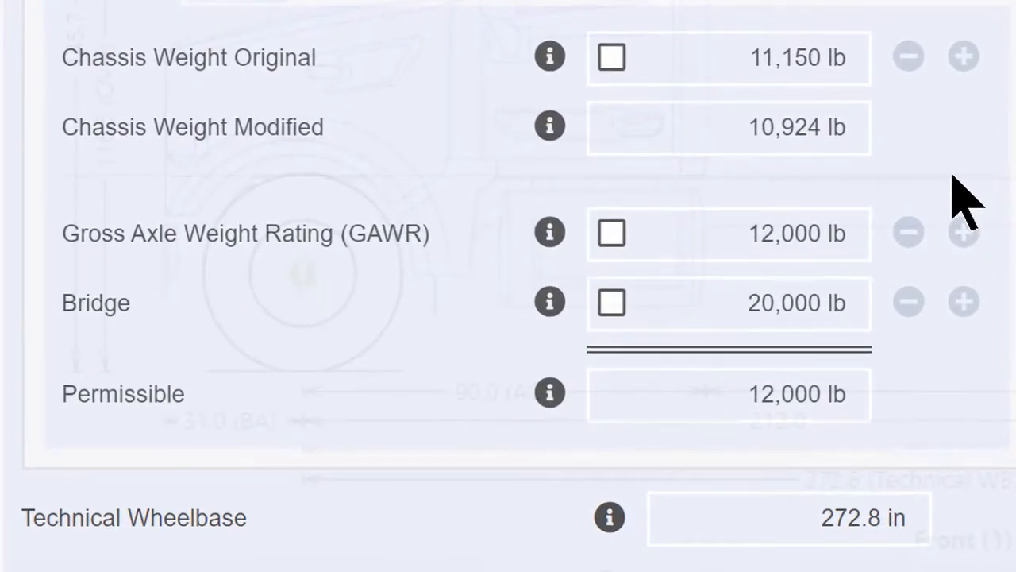
{"action": "mouse_move", "coordinate": [48, 278]}
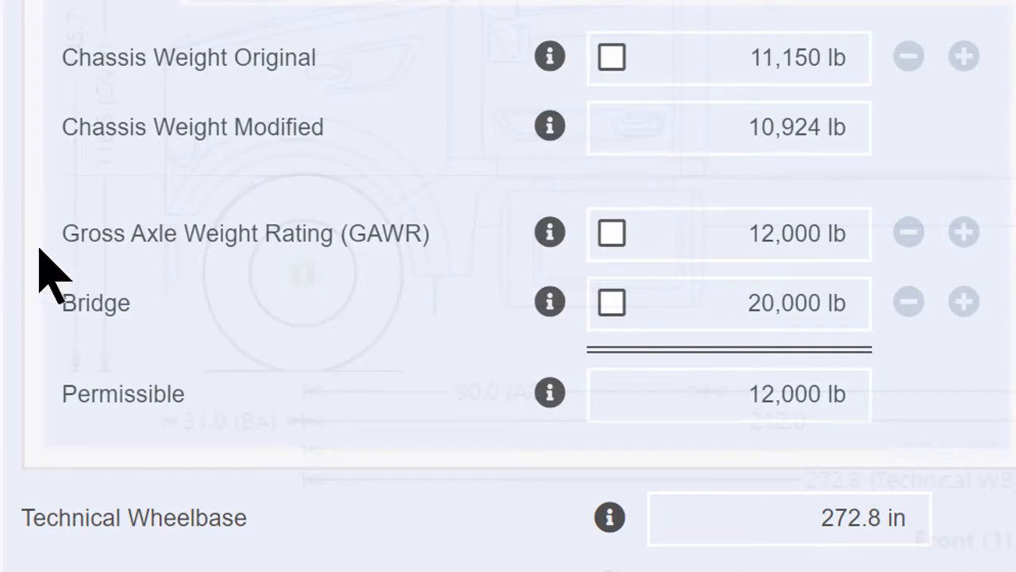
{"action": "mouse_move", "coordinate": [234, 325]}
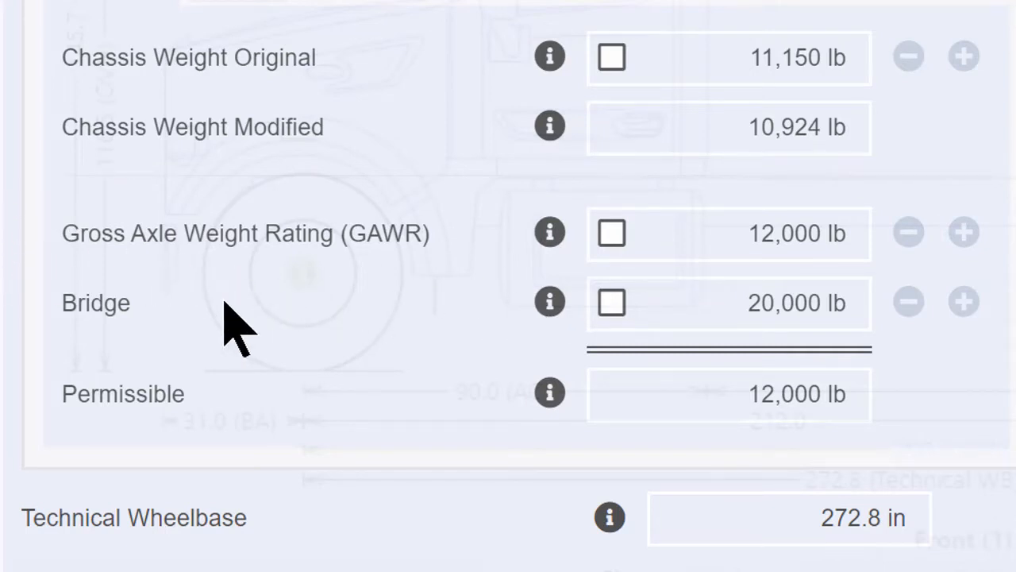
{"action": "mouse_move", "coordinate": [743, 329]}
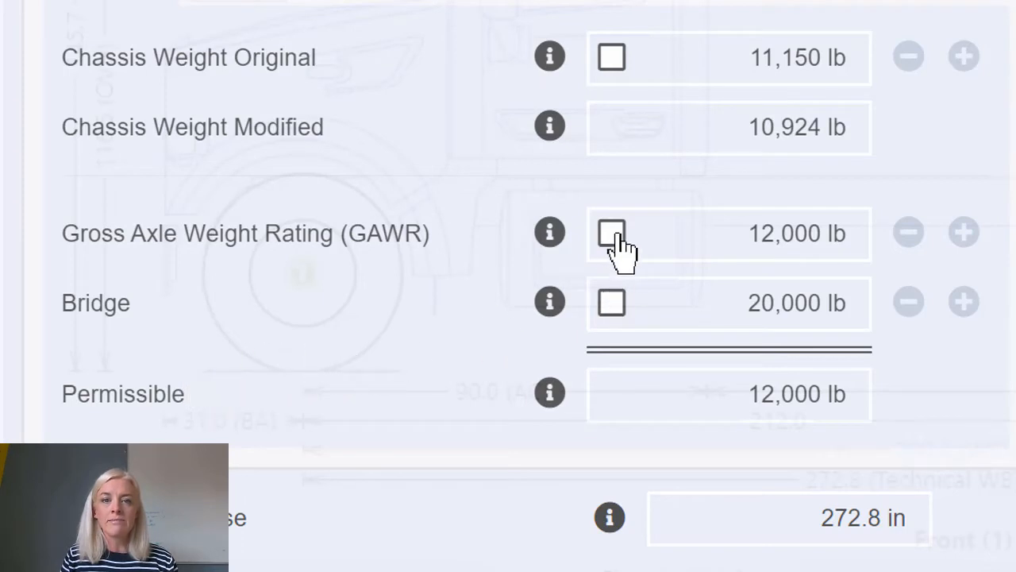
Override the front axle GAWR to 21,000 lb, so permissible weight is capped at 20,000 lb
{"action": "left_click", "coordinate": [611, 232]}
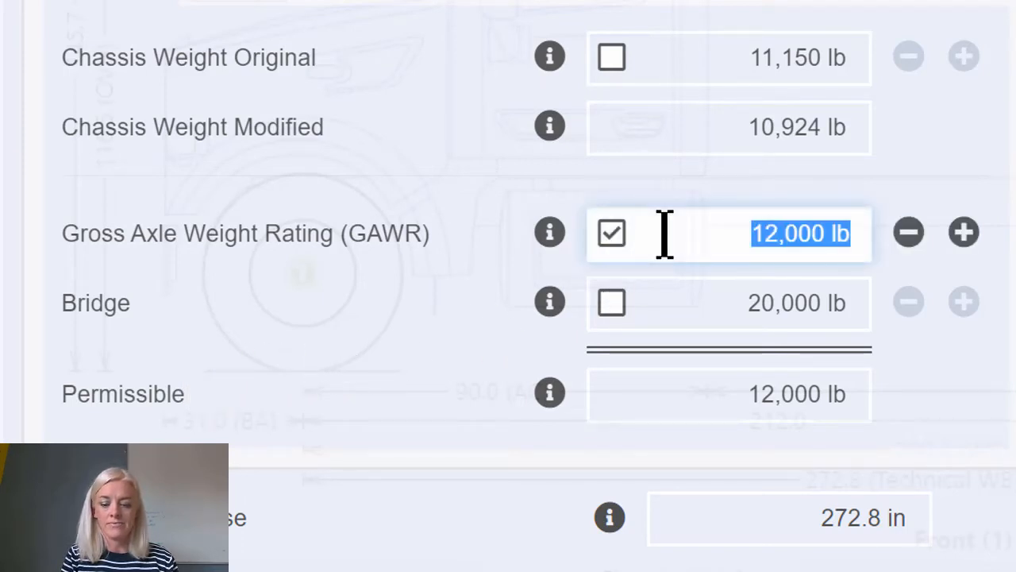
{"action": "type", "text": "19,000"}
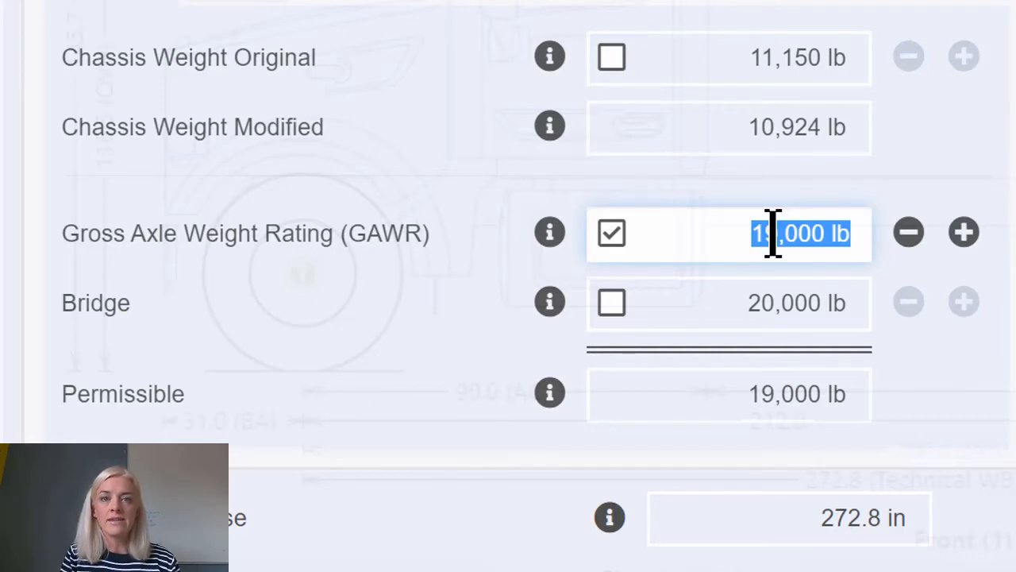
{"action": "type", "text": "210"}
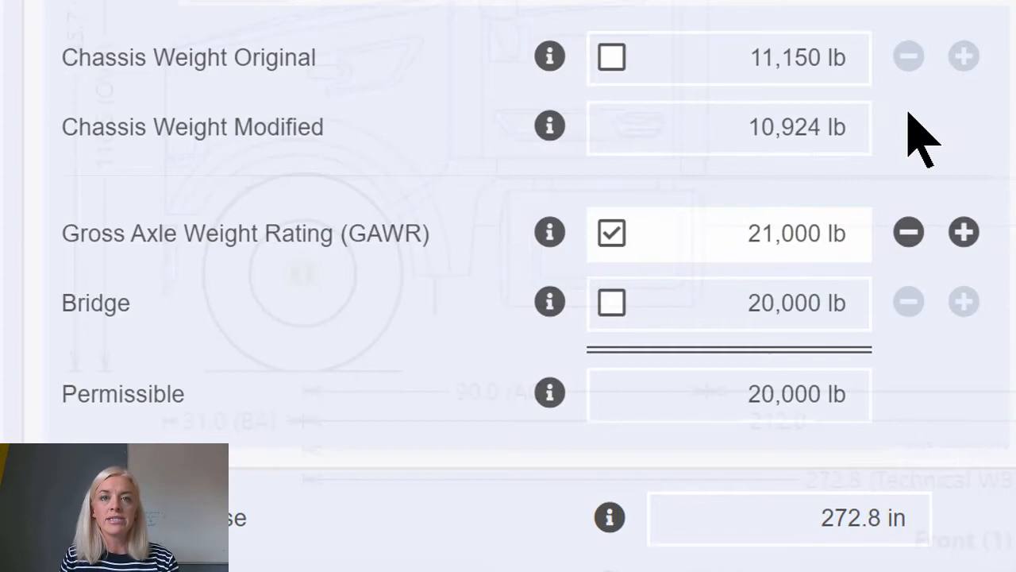
{"action": "mouse_move", "coordinate": [680, 313]}
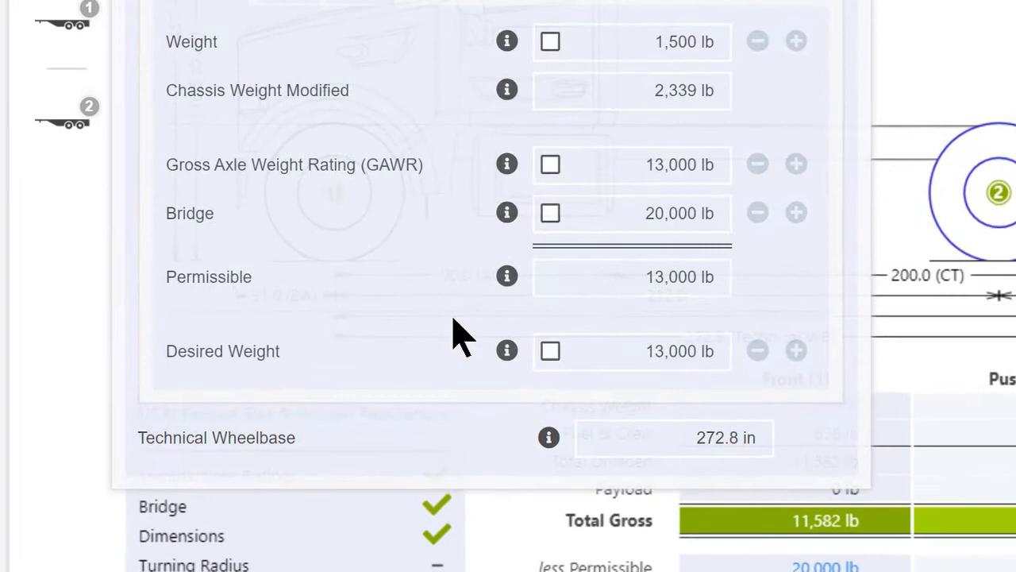
Set the pusher axle GAWR override to 16,000 lb and bring up the rear axle 3-4 weights
{"action": "scroll", "scroll_direction": "down", "scroll_amount": 3}
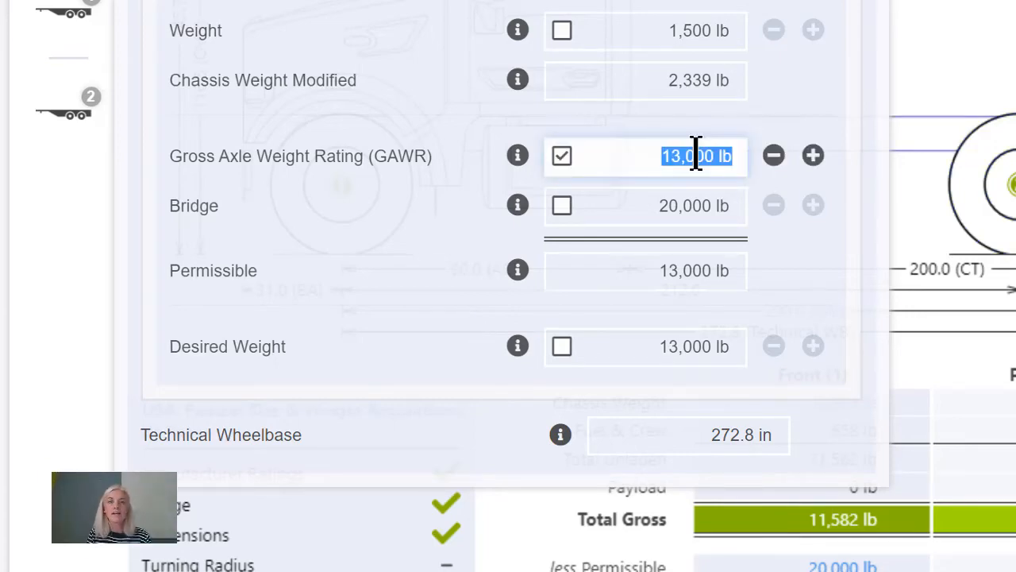
{"action": "type", "text": "16"}
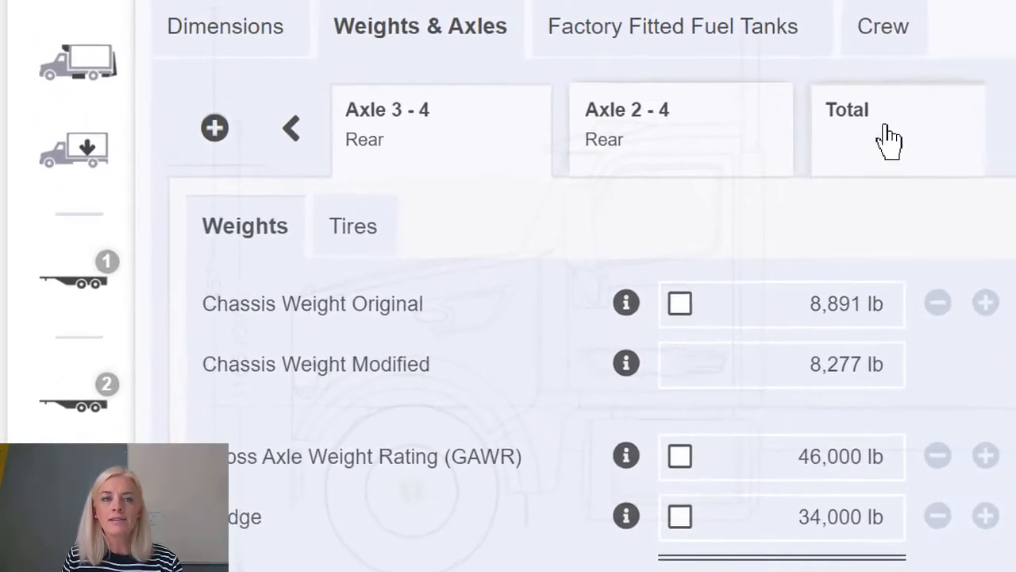
Enter a 48,000 lb GAWR override on axle 3-4, leaving permissible at 34,000 lb
{"action": "scroll", "scroll_direction": "down", "scroll_amount": 3}
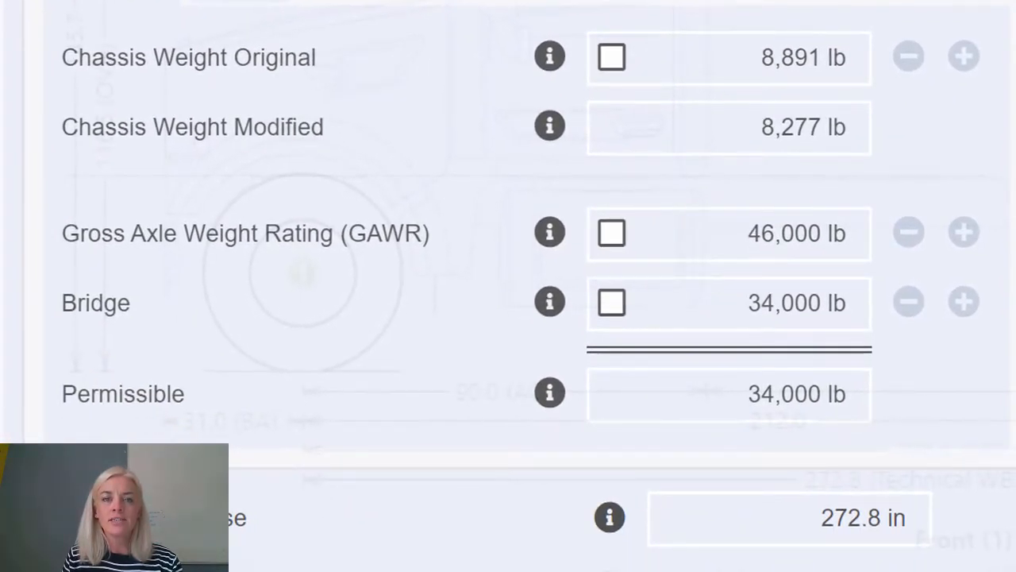
{"action": "mouse_move", "coordinate": [694, 254]}
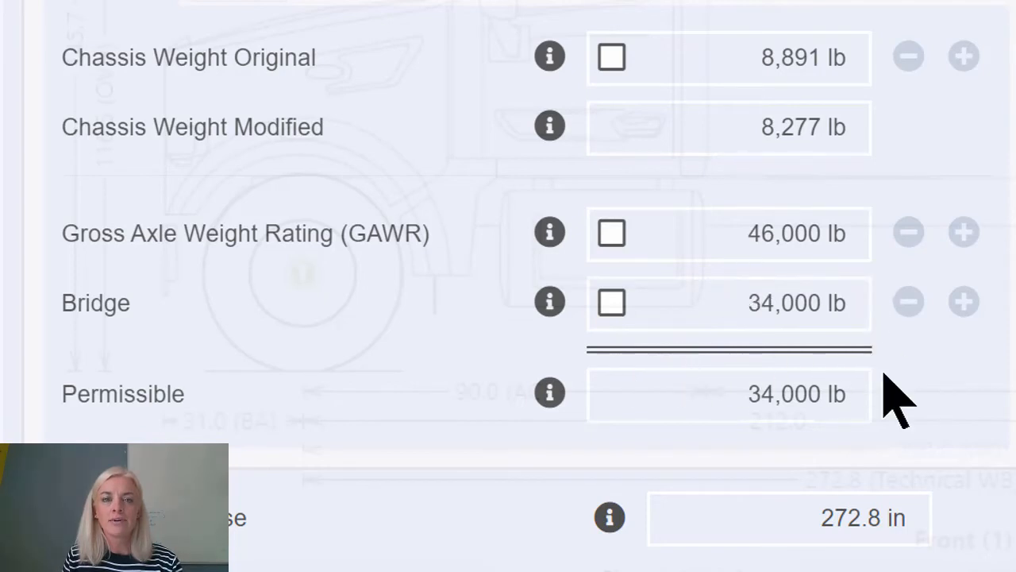
{"action": "left_click", "coordinate": [611, 233]}
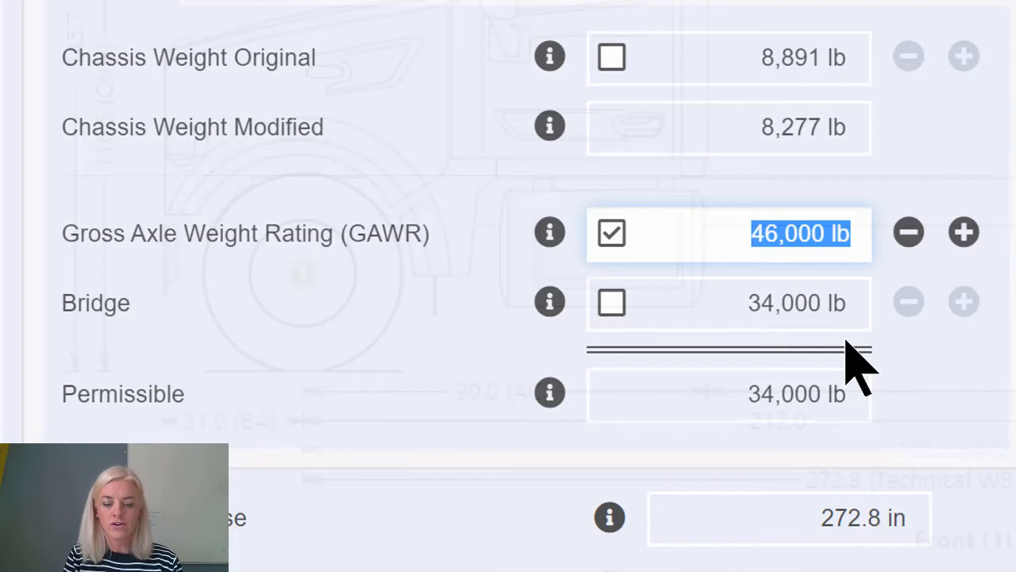
{"action": "type", "text": "48000"}
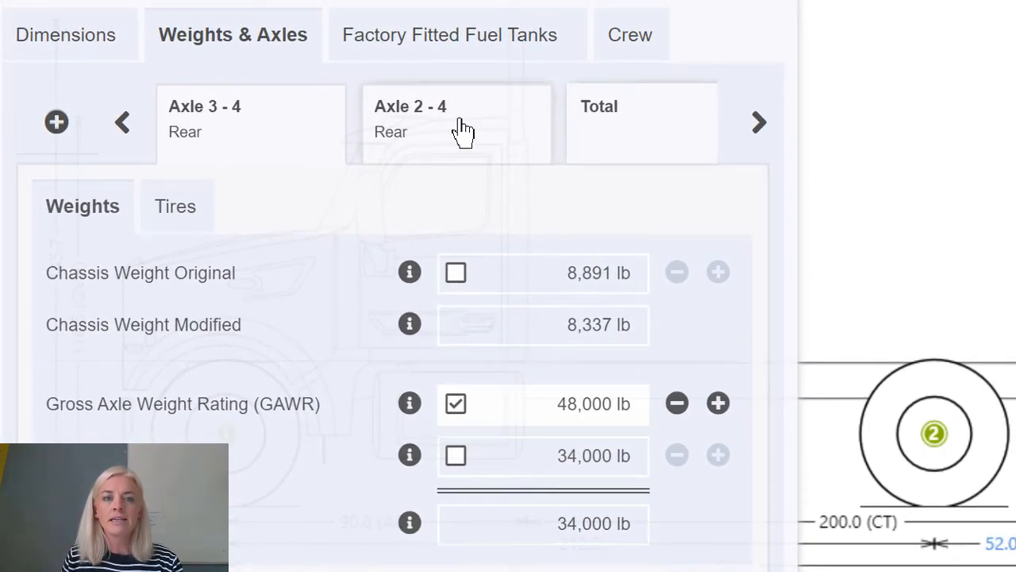
Review the combined axle 2-4 limits, then page back to the pusher axle's settings
{"action": "left_click", "coordinate": [457, 123]}
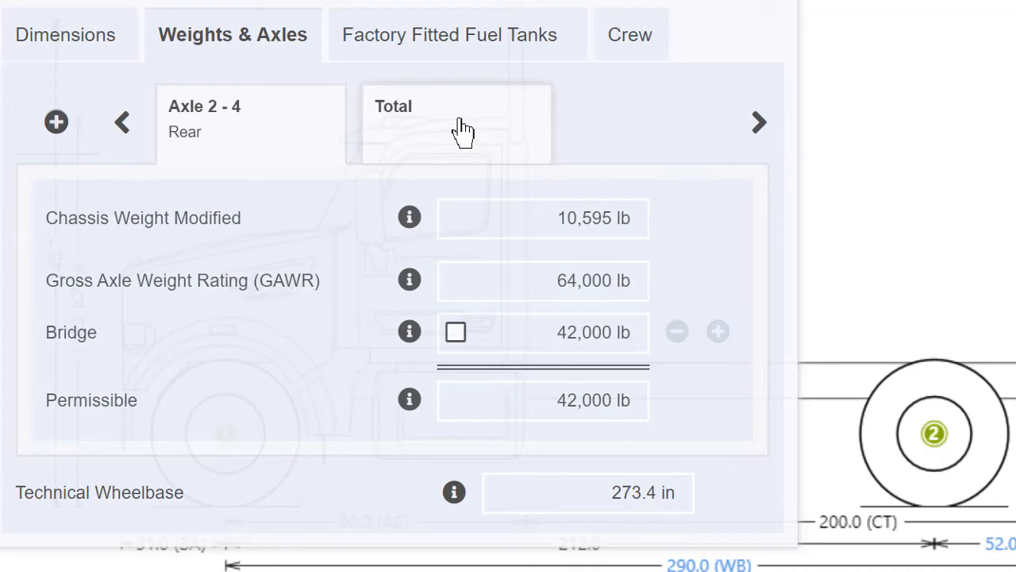
{"action": "left_click", "coordinate": [122, 122]}
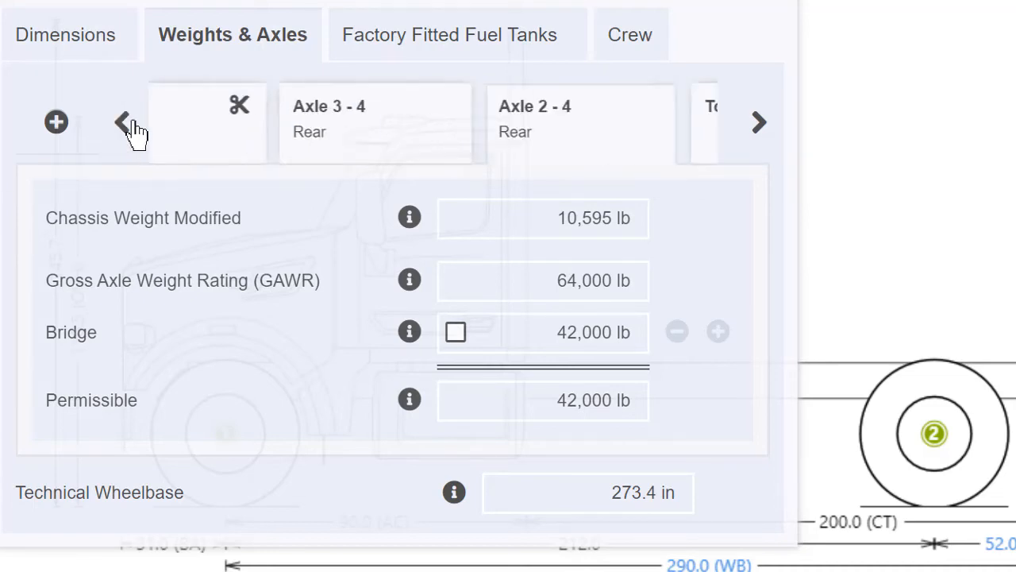
{"action": "left_click", "coordinate": [122, 122]}
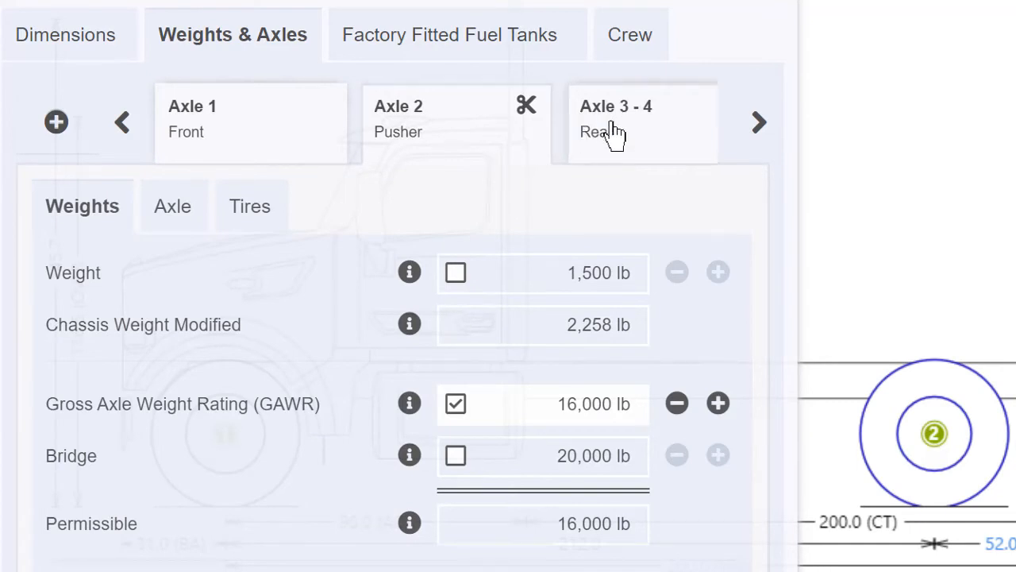
{"action": "left_click", "coordinate": [615, 119]}
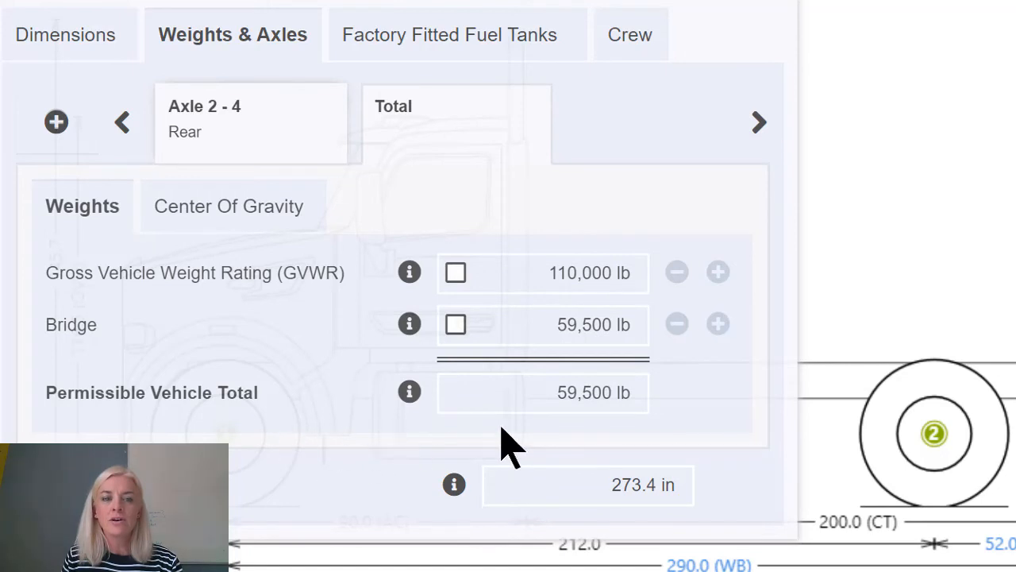
{"action": "mouse_move", "coordinate": [620, 437]}
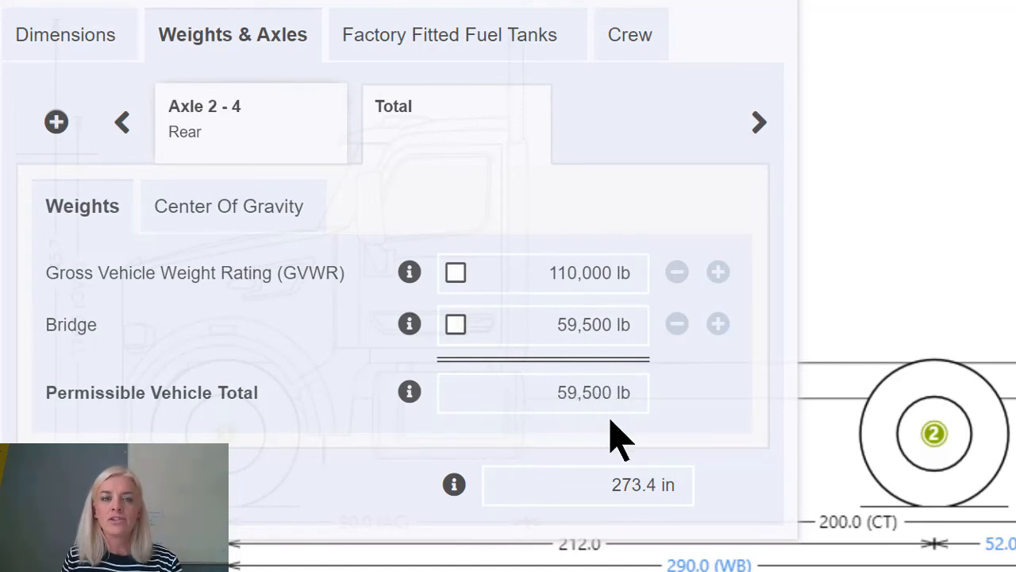
{"action": "mouse_move", "coordinate": [627, 440]}
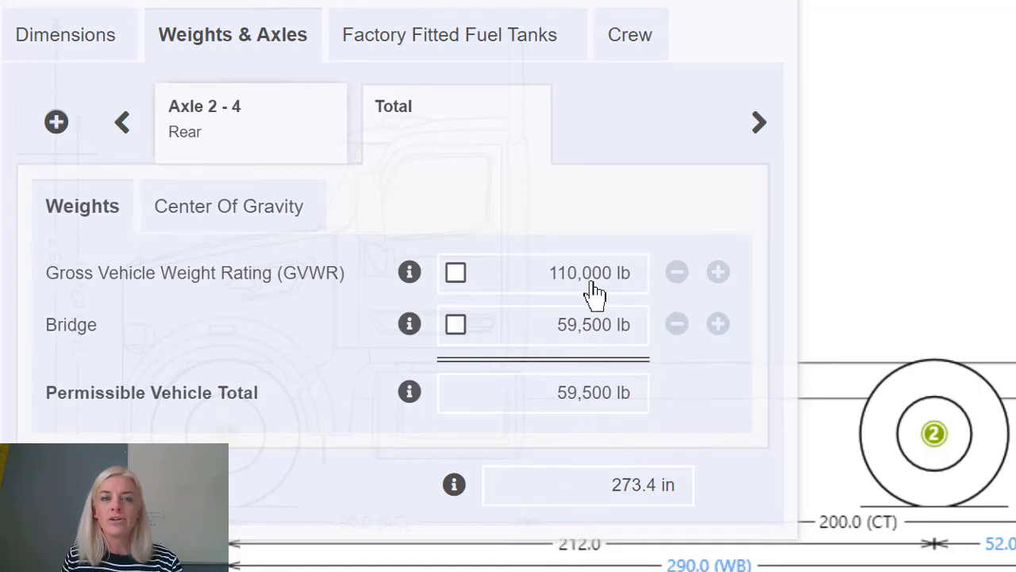
{"action": "mouse_move", "coordinate": [587, 290]}
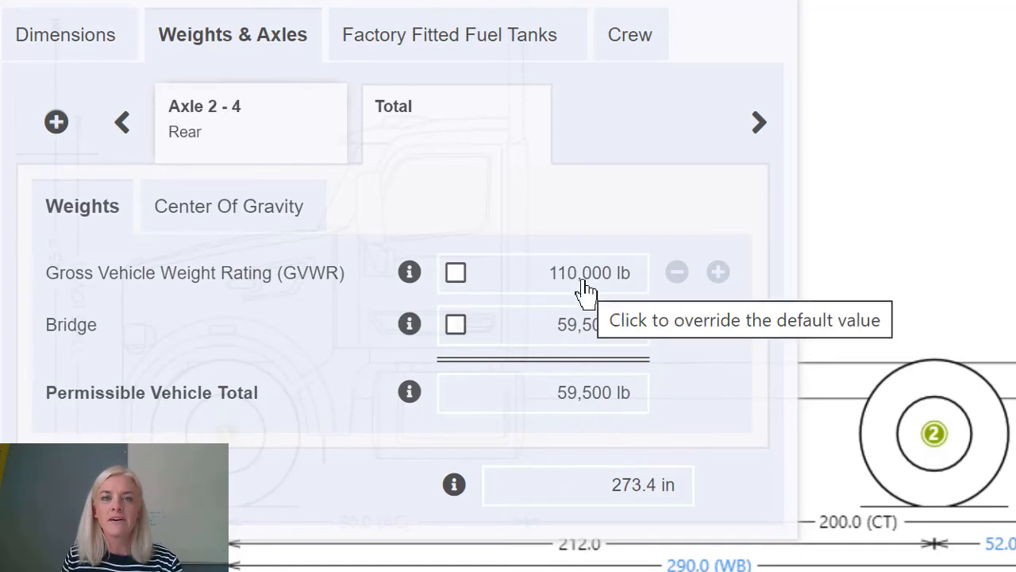
{"action": "mouse_move", "coordinate": [282, 306]}
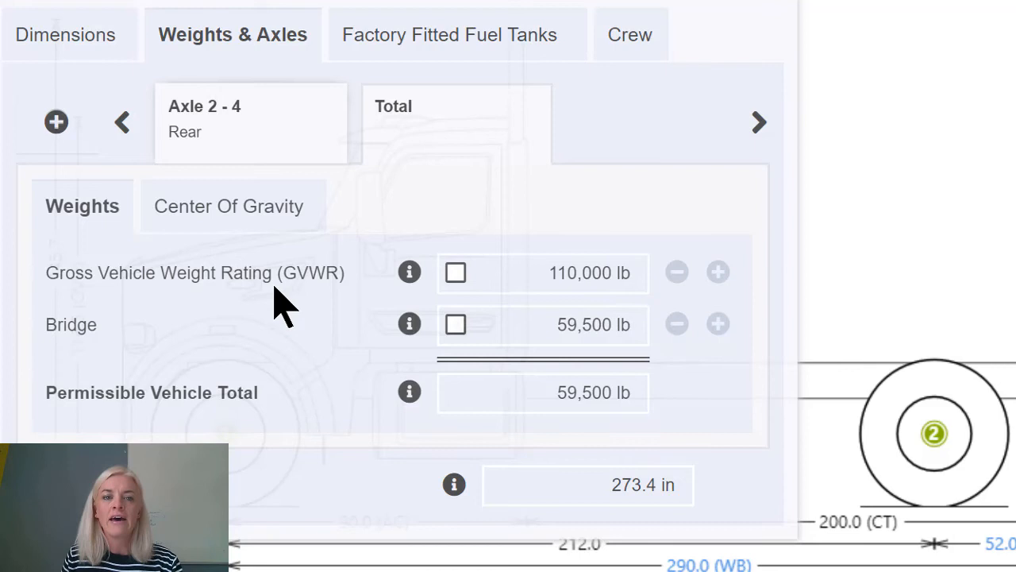
{"action": "mouse_move", "coordinate": [480, 373]}
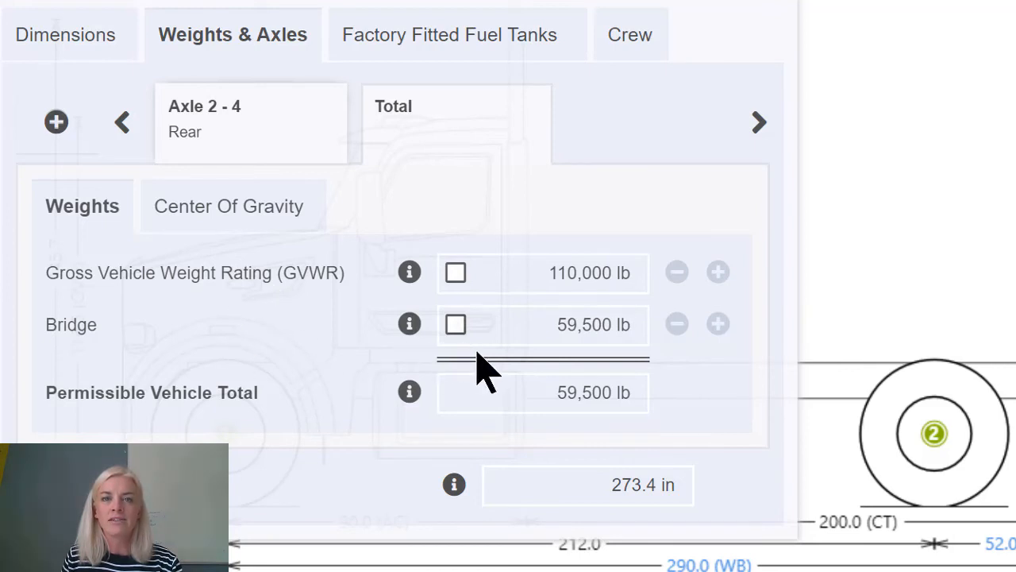
Override bridge to 61,000 lb and GVWR to 94,000 lb, giving a 61,000 lb permissible total
{"action": "left_click", "coordinate": [455, 323]}
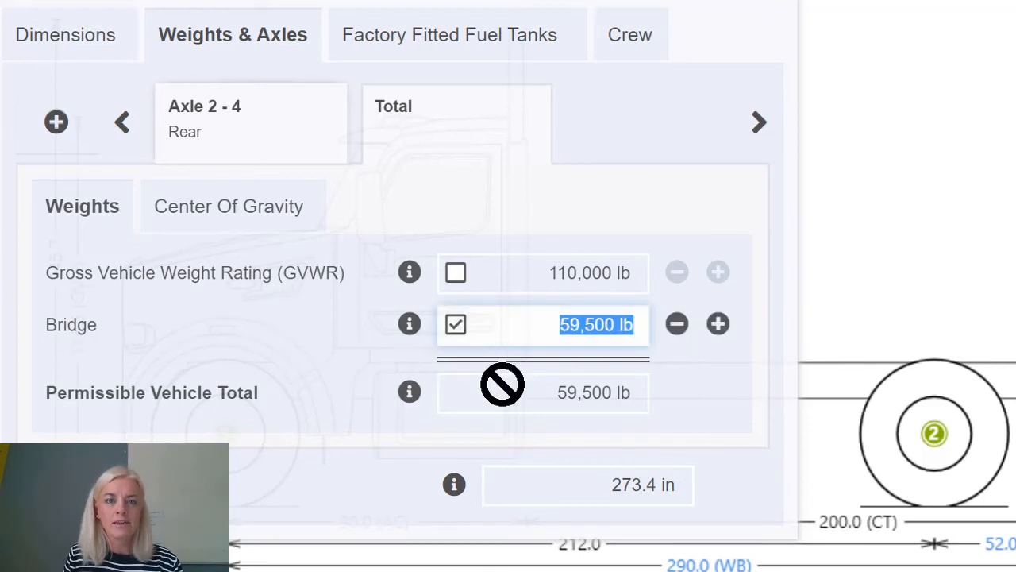
{"action": "type", "text": "61"}
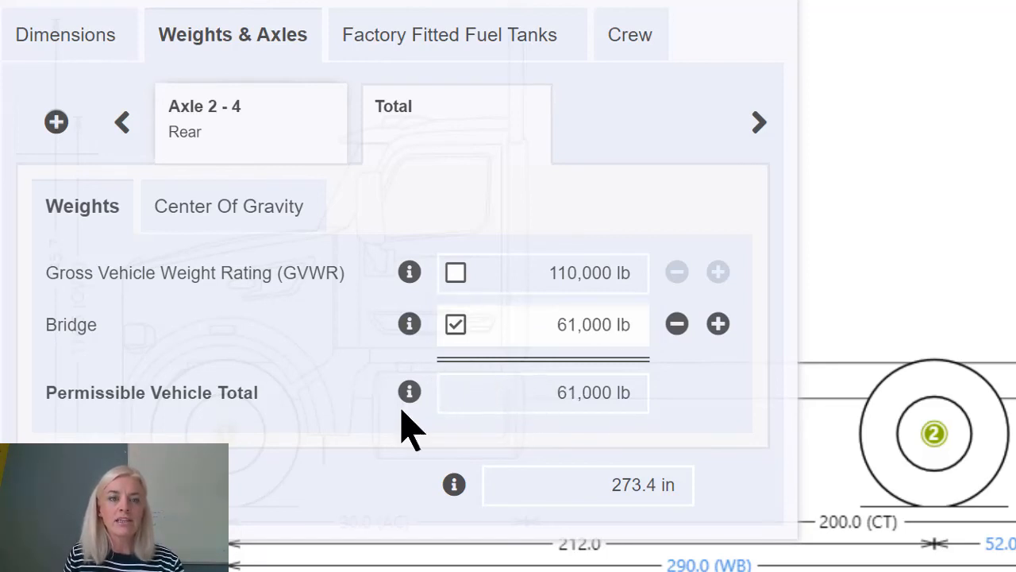
{"action": "mouse_move", "coordinate": [639, 452]}
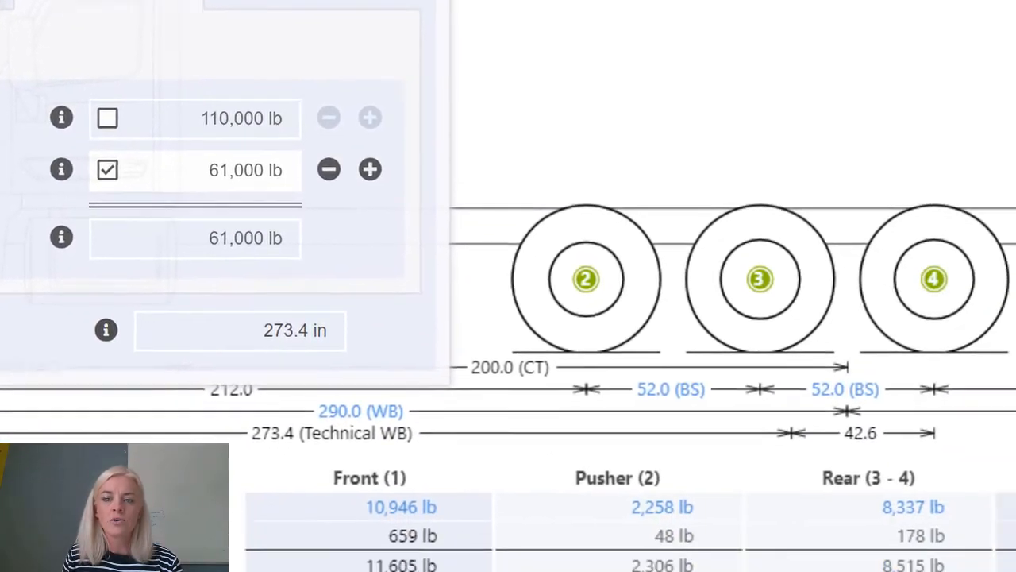
{"action": "scroll", "scroll_direction": "down", "scroll_amount": 3}
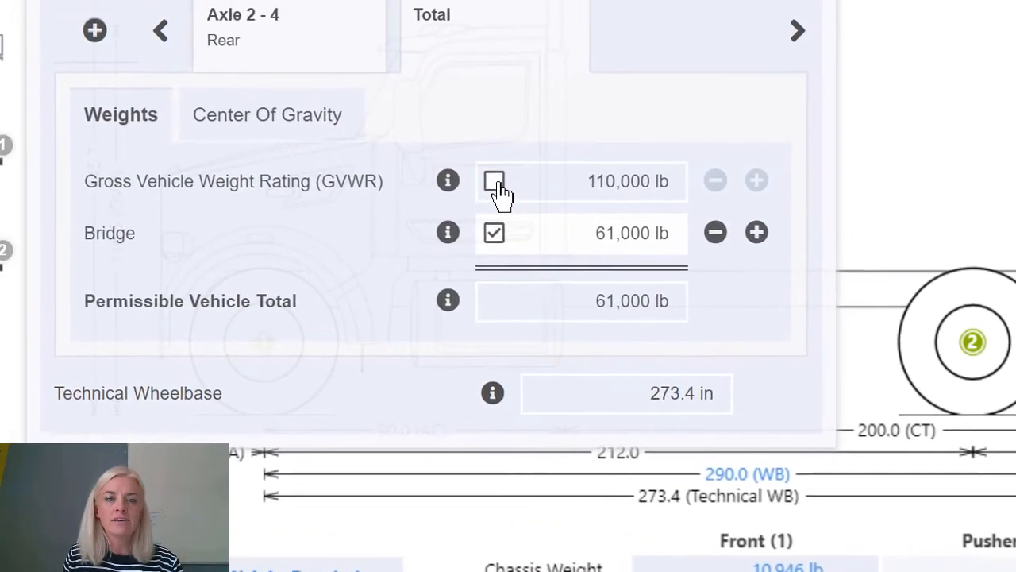
{"action": "left_click", "coordinate": [493, 181]}
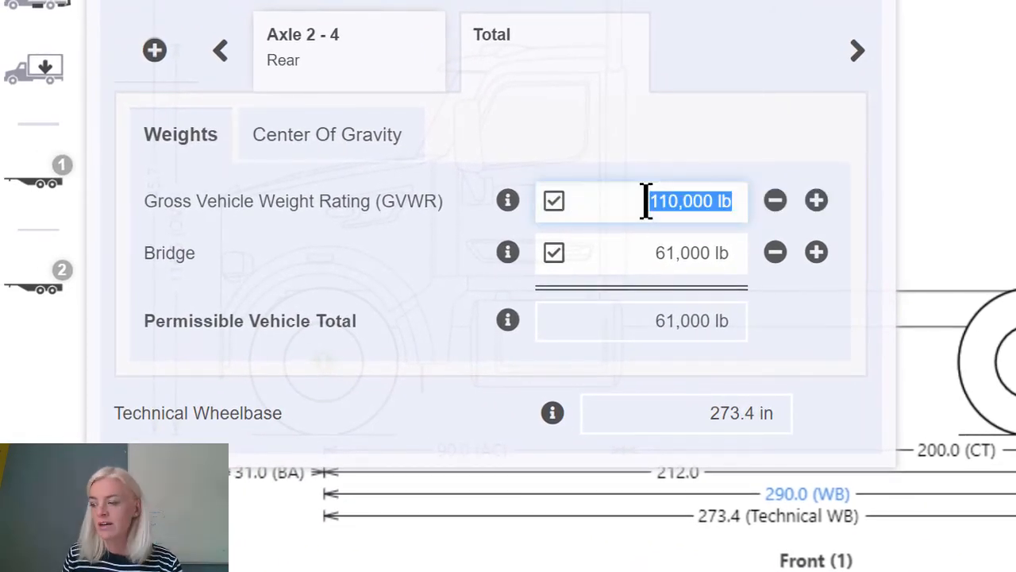
{"action": "type", "text": "94"}
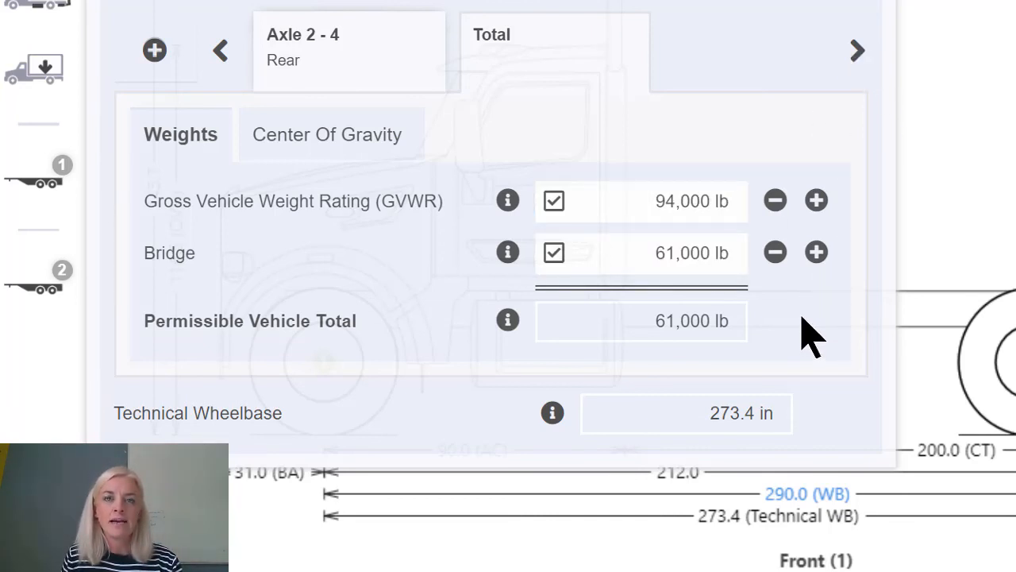
{"action": "mouse_move", "coordinate": [798, 337]}
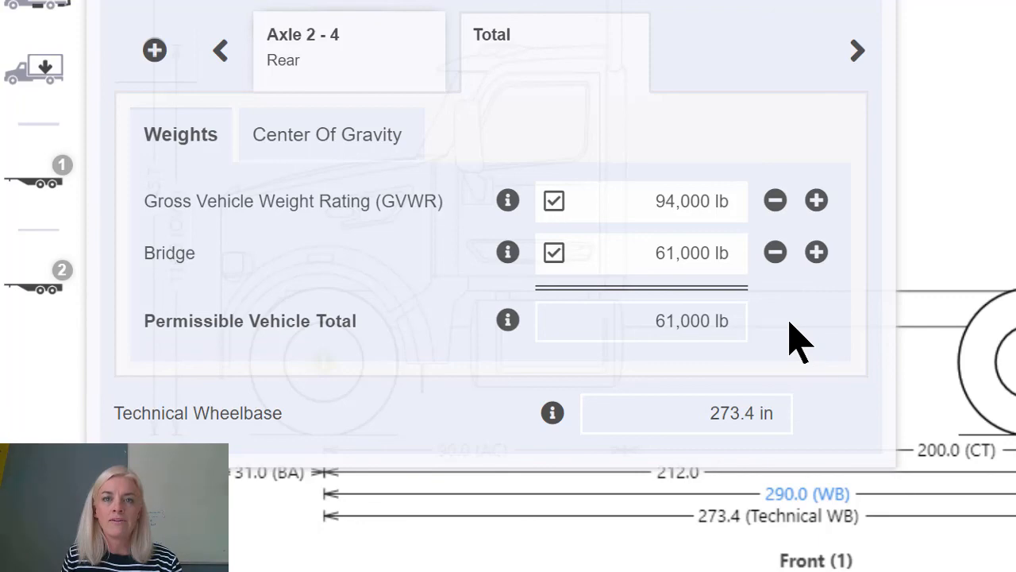